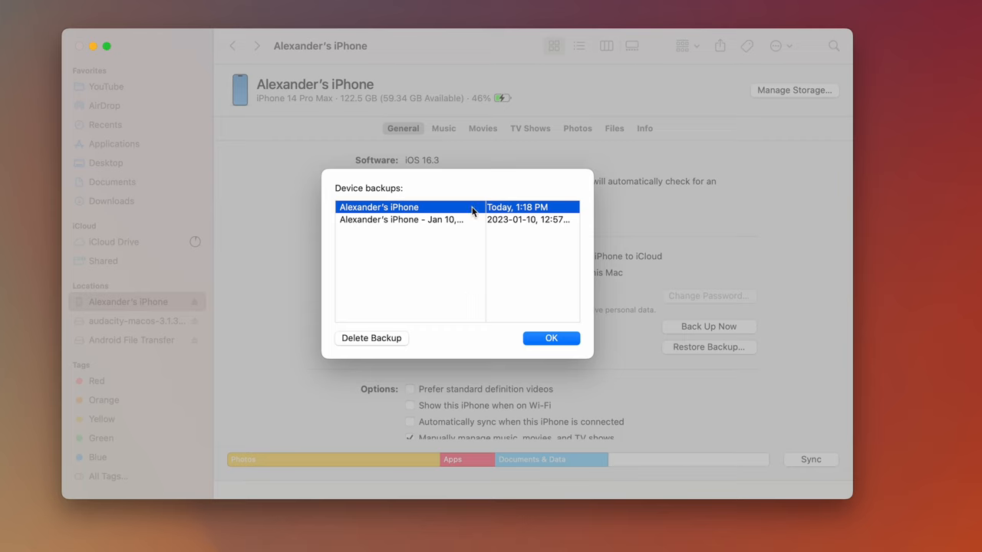
mouse_move(490, 209)
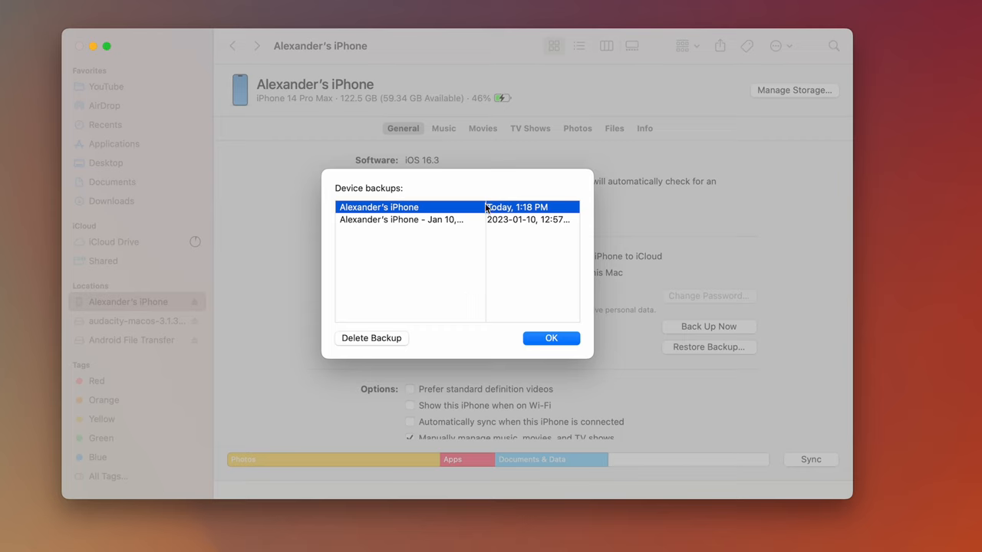
Step: Archive today's 1:18 PM backup so it gets a Feb 7 dated name
right_click(378, 206)
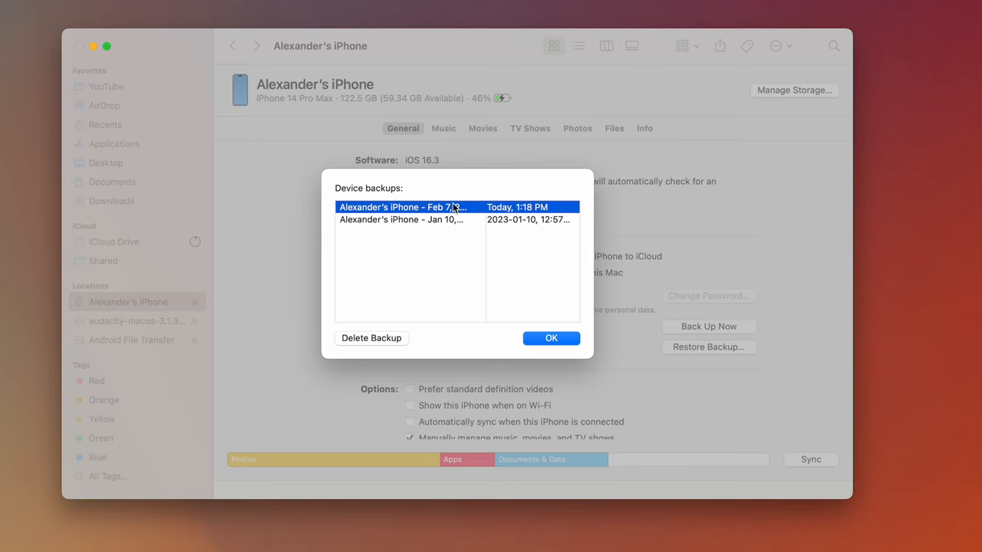
mouse_move(448, 215)
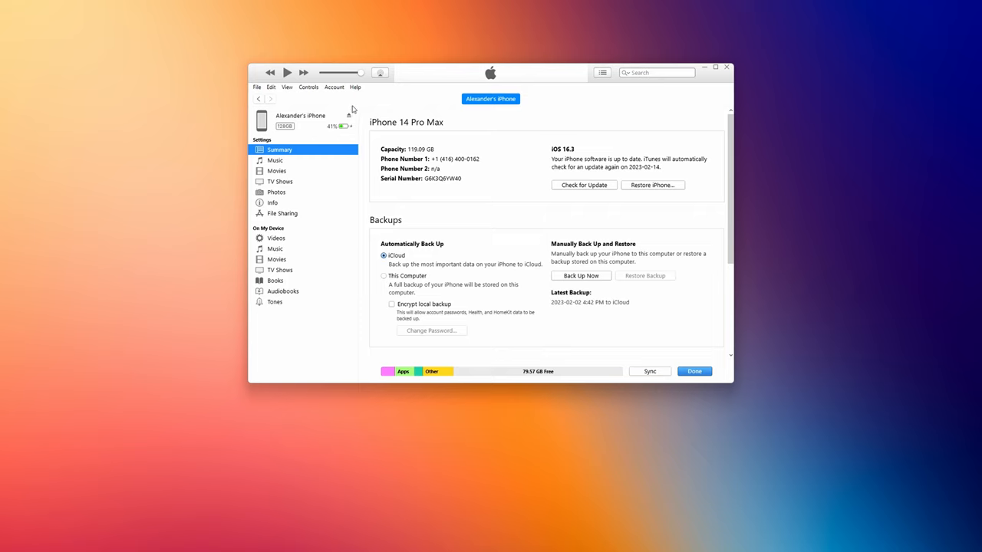
mouse_move(500, 181)
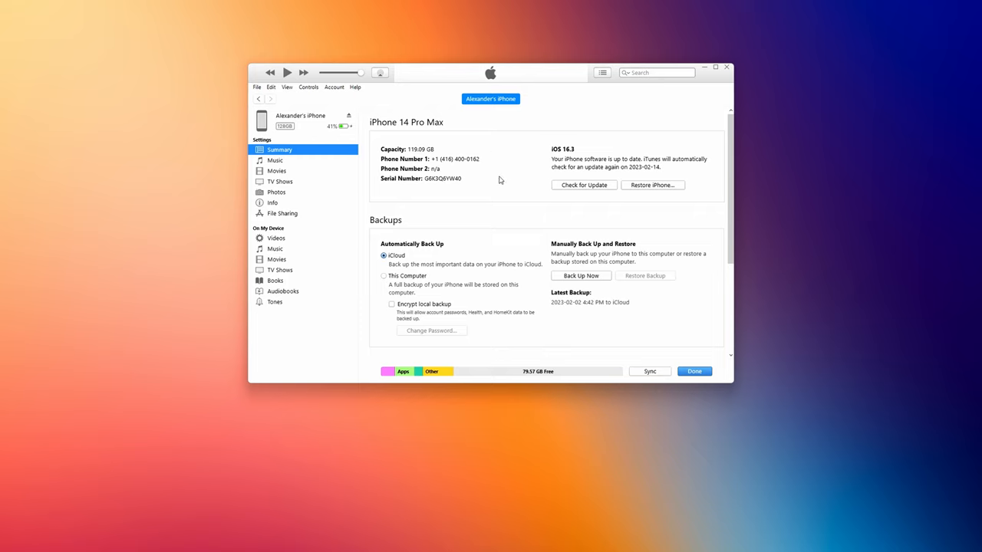
Step: Scroll the iPhone 14 Pro Max Summary page to its Backups section
scroll(down, 3)
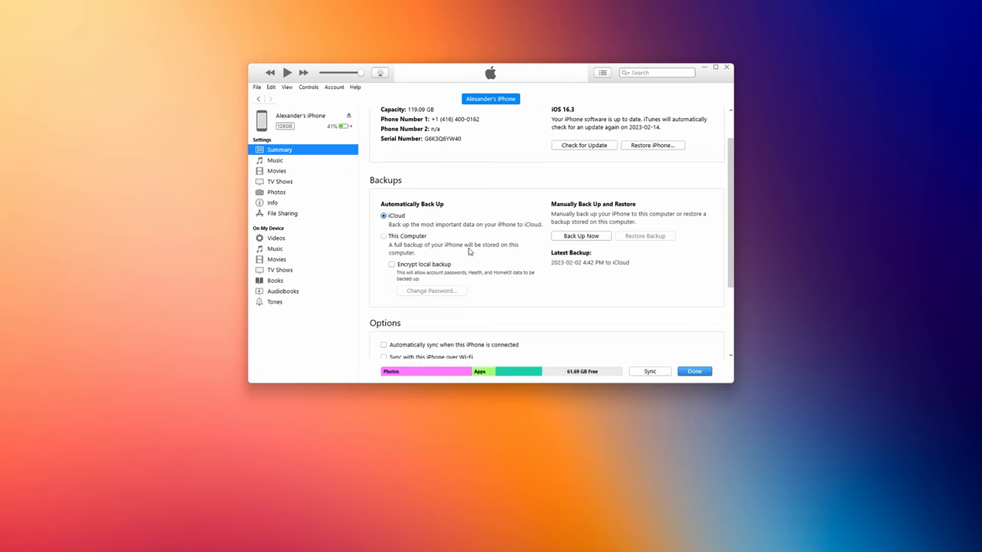
Step: Set automatic backups to This Computer and start Back Up Now
click(384, 236)
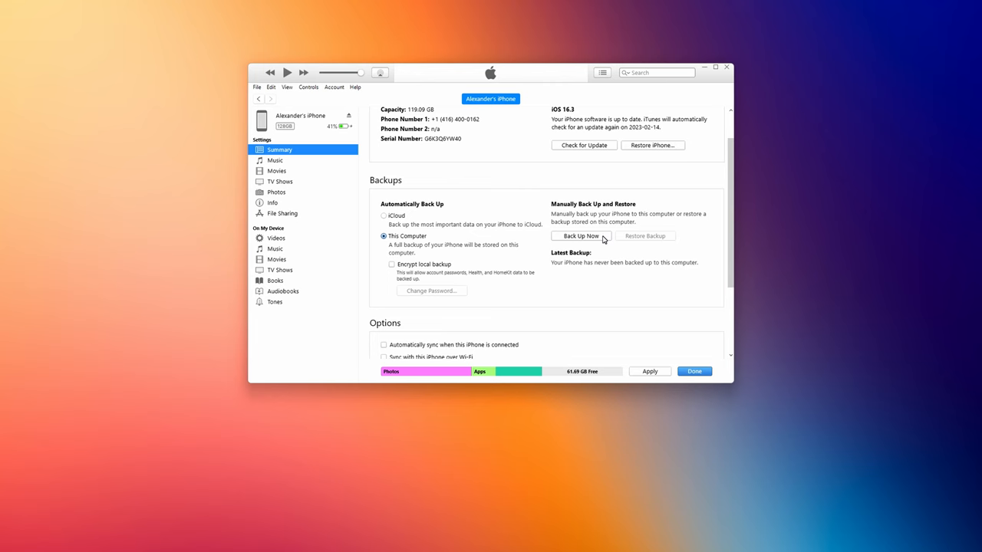
click(580, 236)
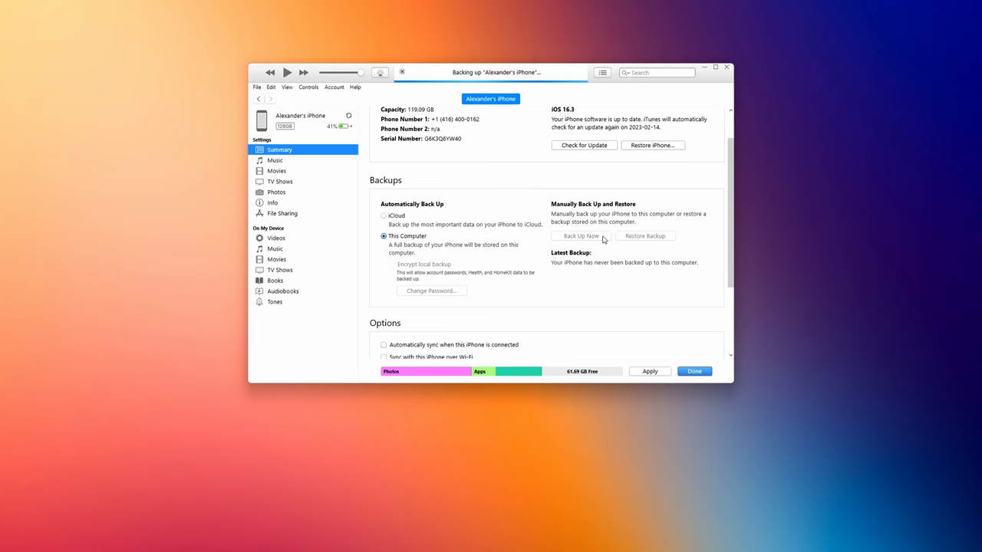
click(579, 236)
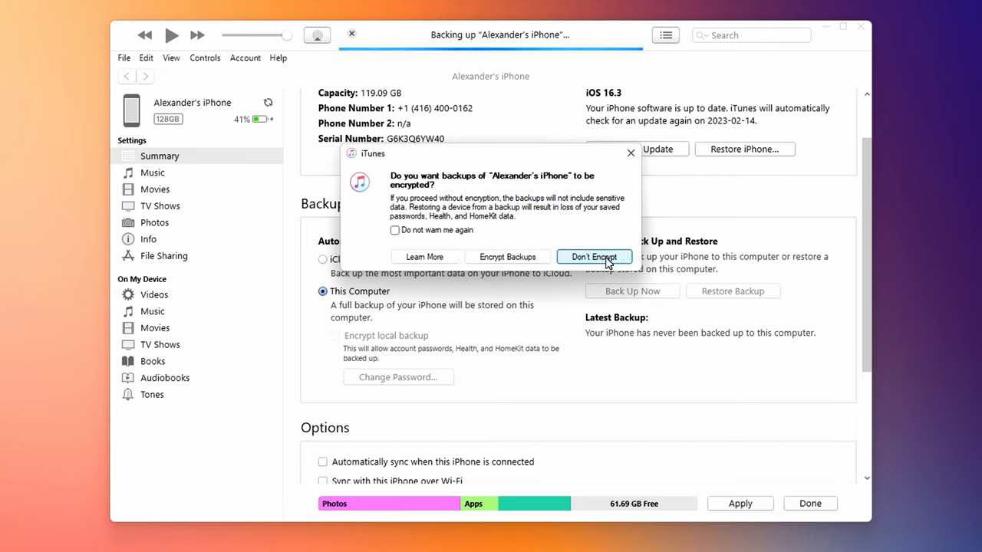
Step: Choose Don't Encrypt so the iPhone backup continues unencrypted
click(595, 257)
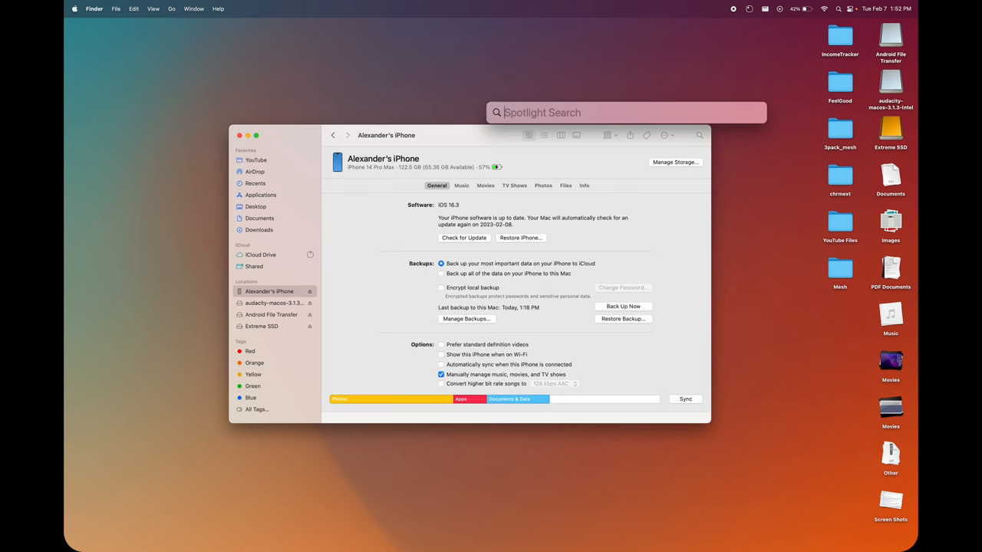
Step: Open ~/Library/Application Support/MobileSync/Backup/ and Extreme SSD's Backups folder in a new window
text(~/Library/Application Support/MobileSync/Backup/)
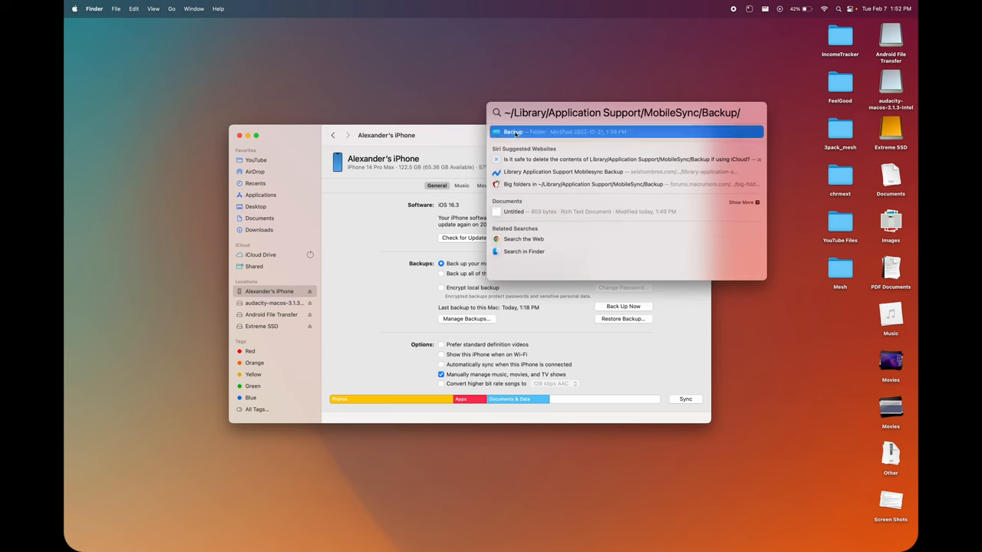
click(512, 132)
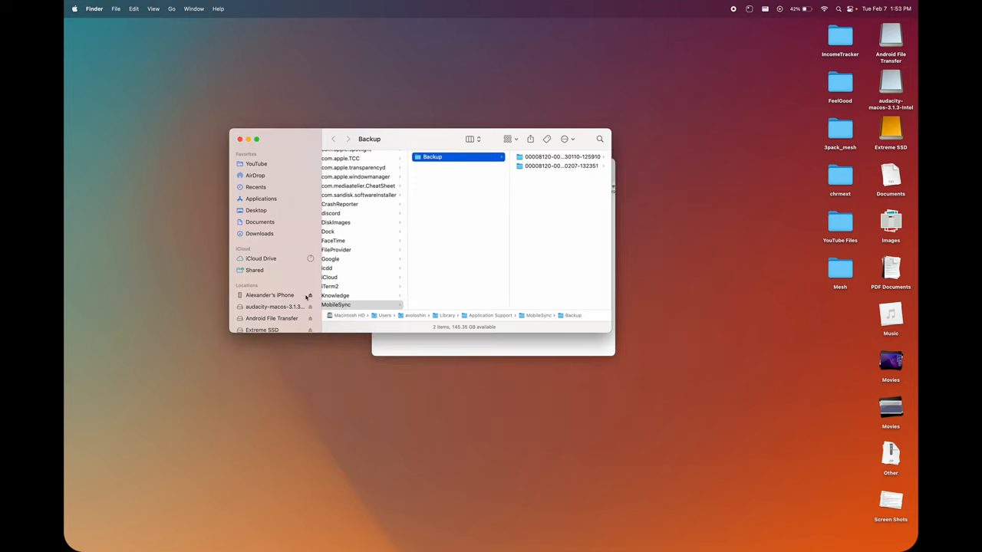
right_click(262, 327)
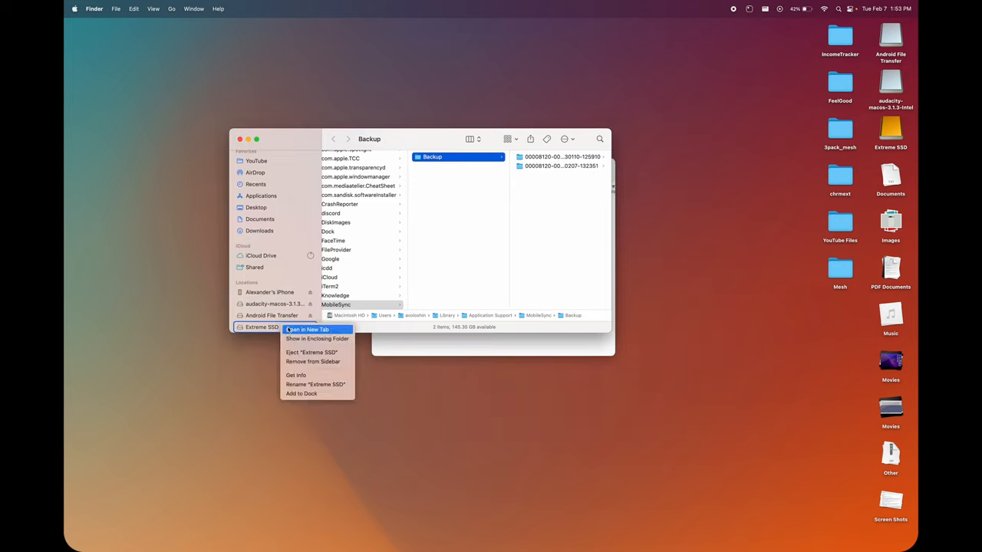
click(308, 329)
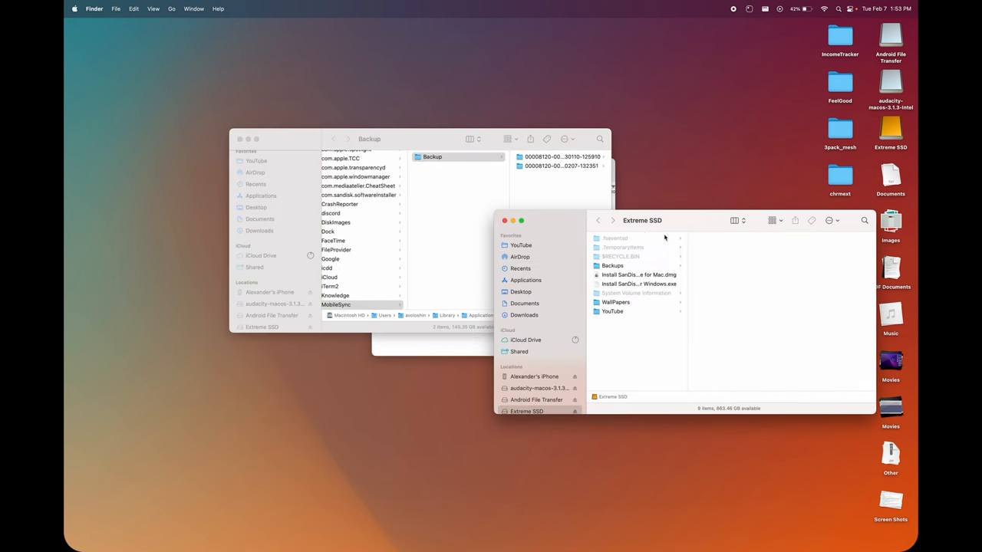
click(612, 265)
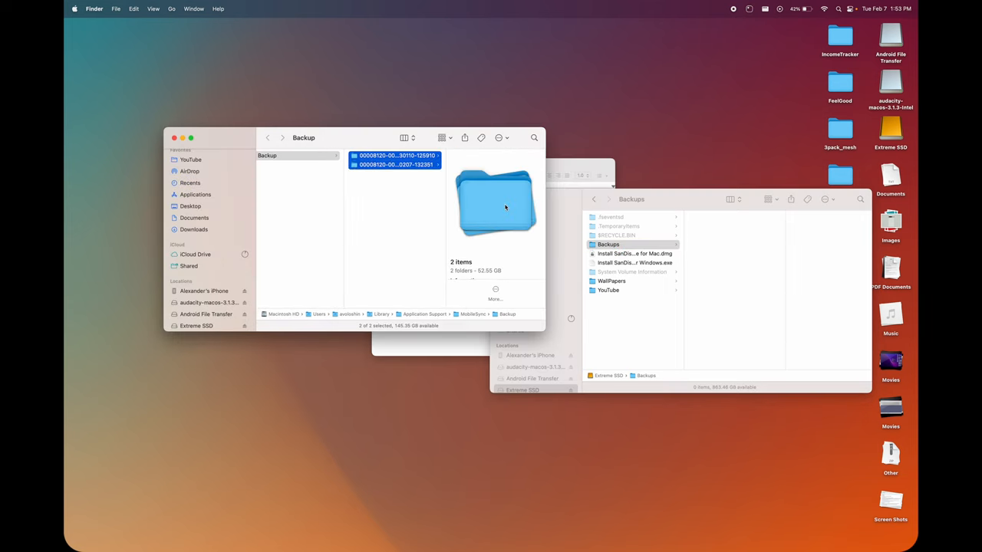
Step: Select and deselect the device backup folders in MobileSync Backup
click(280, 155)
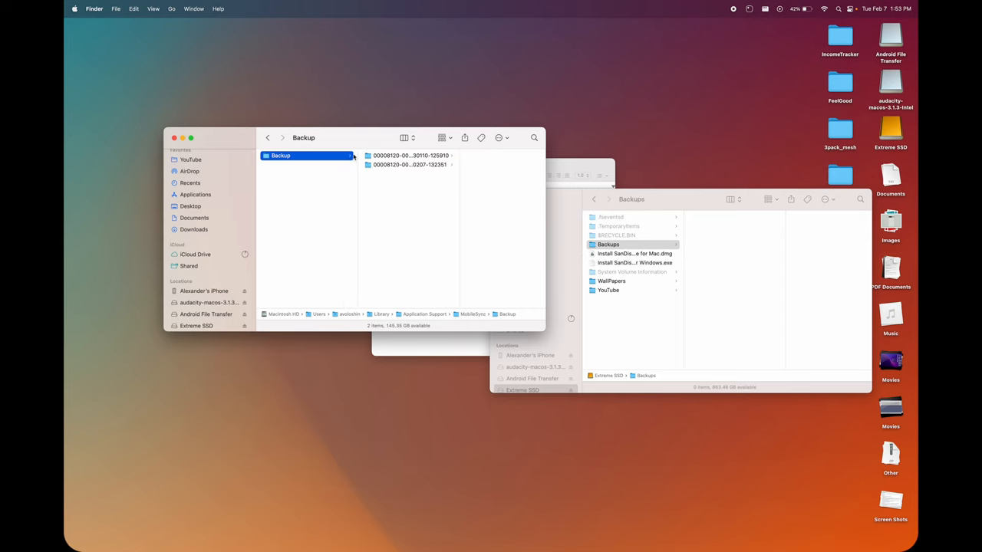
click(410, 155)
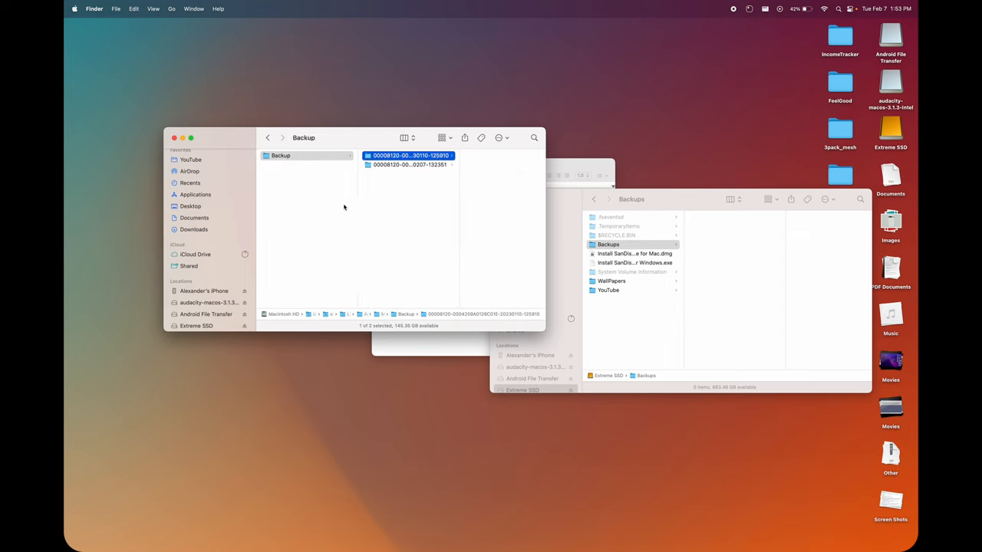
click(307, 155)
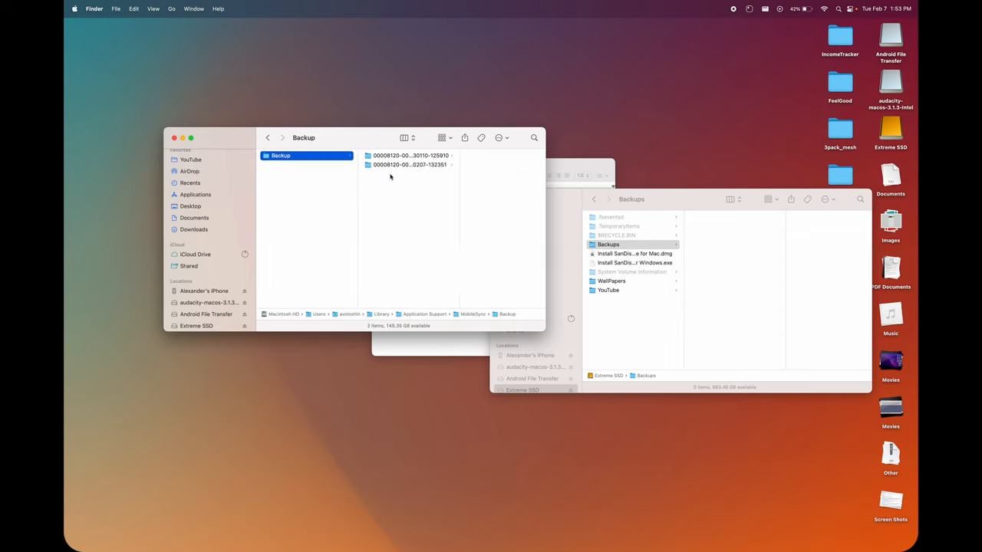